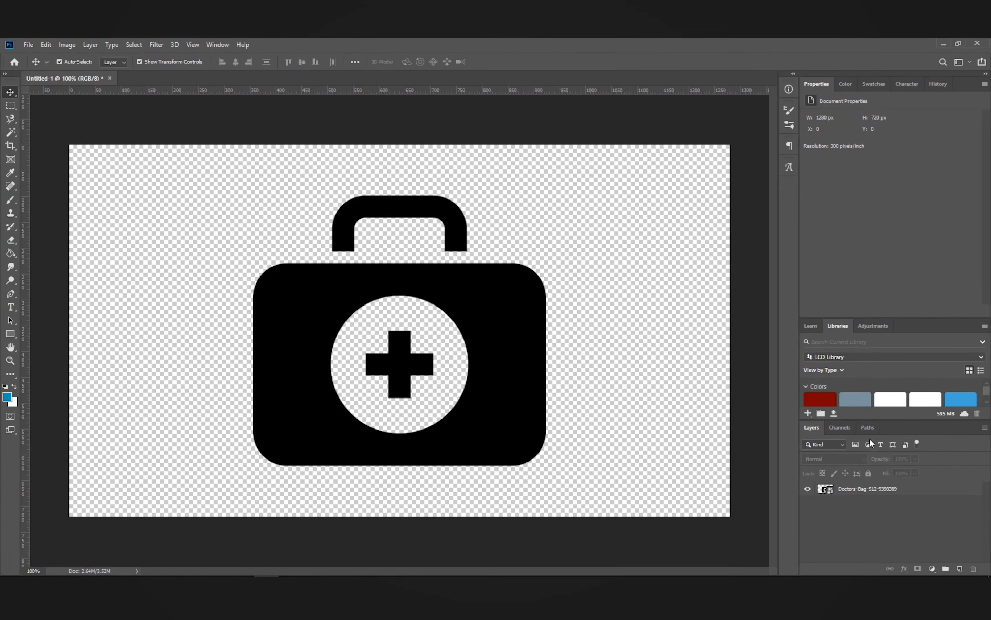
pyautogui.moveTo(868, 467)
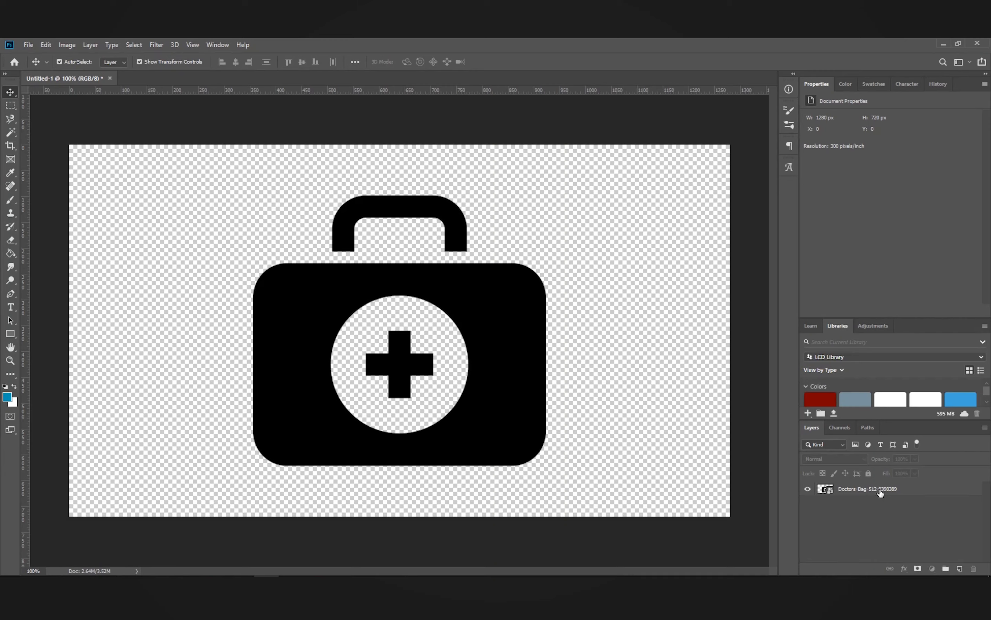
# Step: Select the Doctors-Bag layer in the Layers panel for editing
pyautogui.click(866, 488)
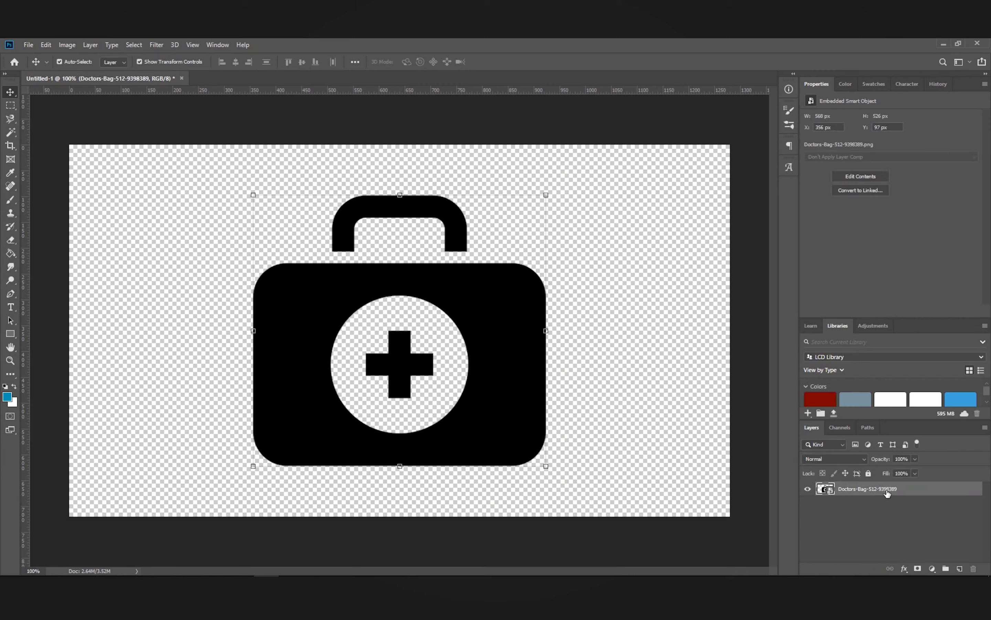
# Step: Enable a Color Overlay effect on the bag layer via its Blending Options, tinting the icon blue
pyautogui.rightClick(867, 488)
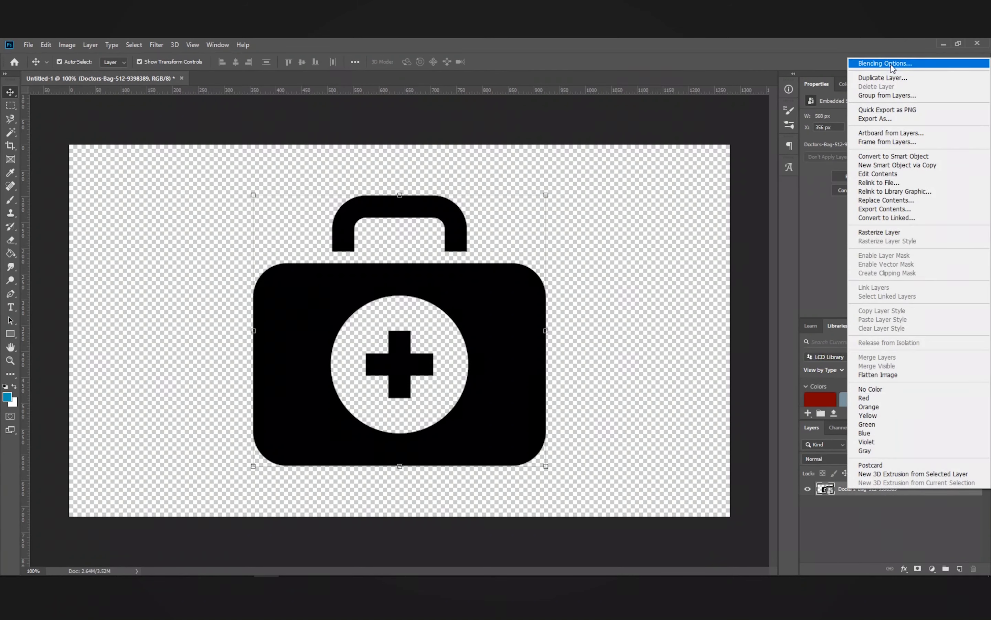
pyautogui.click(884, 63)
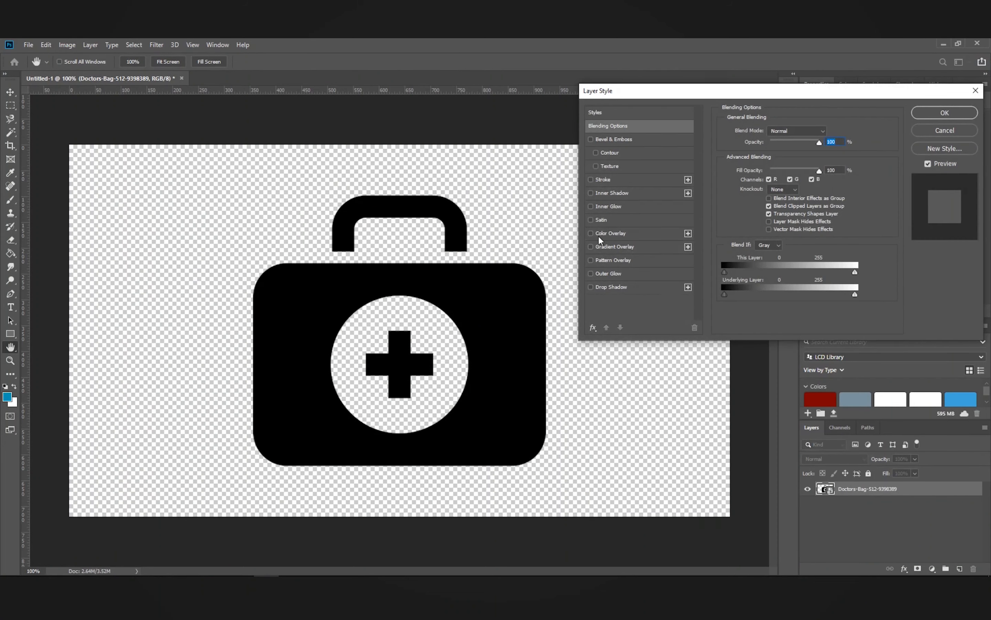
pyautogui.click(591, 232)
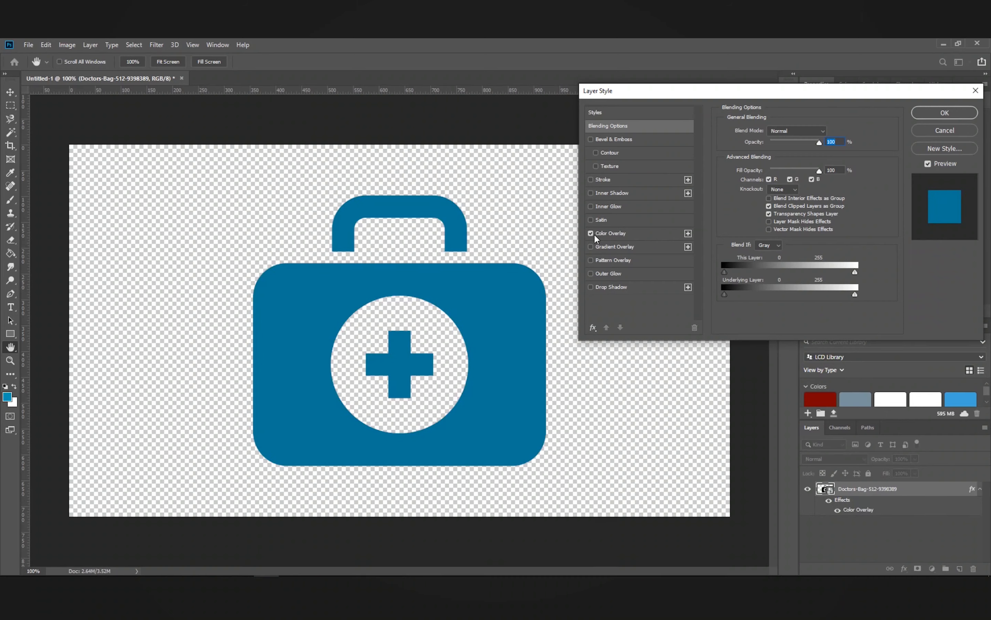
pyautogui.moveTo(621, 237)
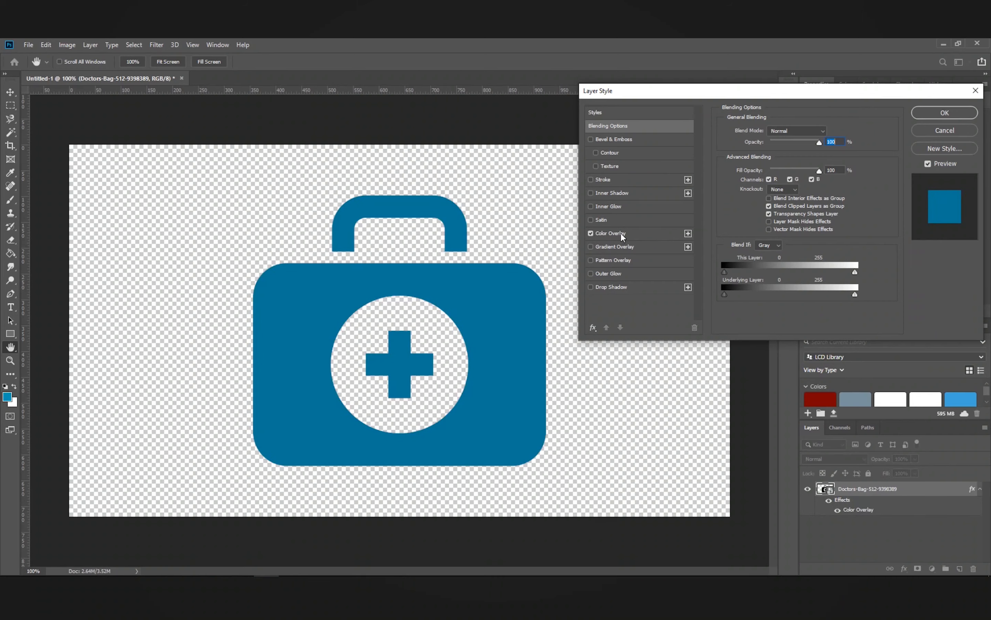
pyautogui.click(610, 233)
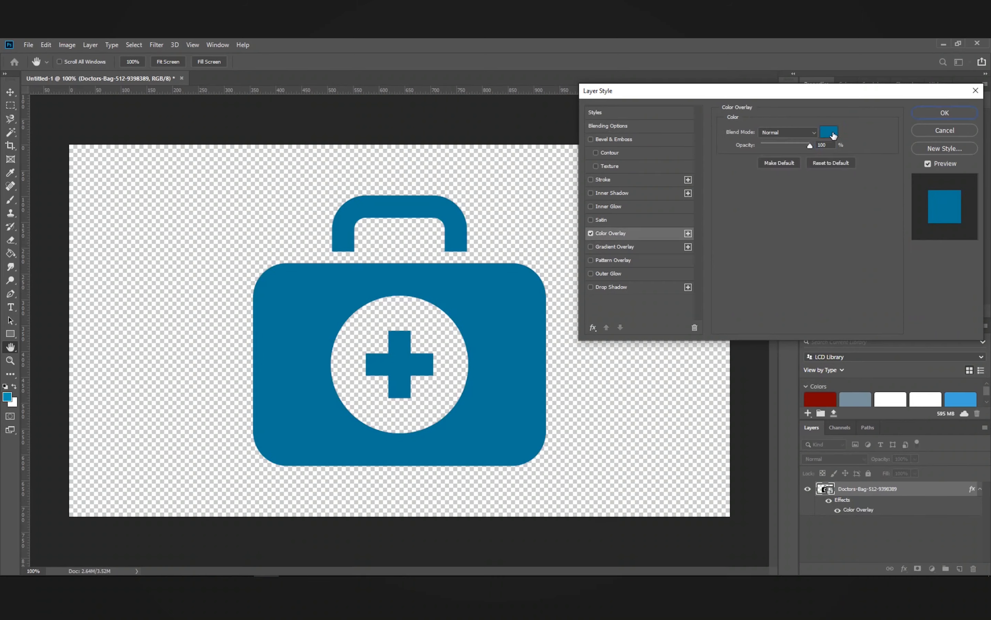
# Step: Change the overlay colour to the lighter teal #1785a5 in the Color Picker
pyautogui.click(829, 131)
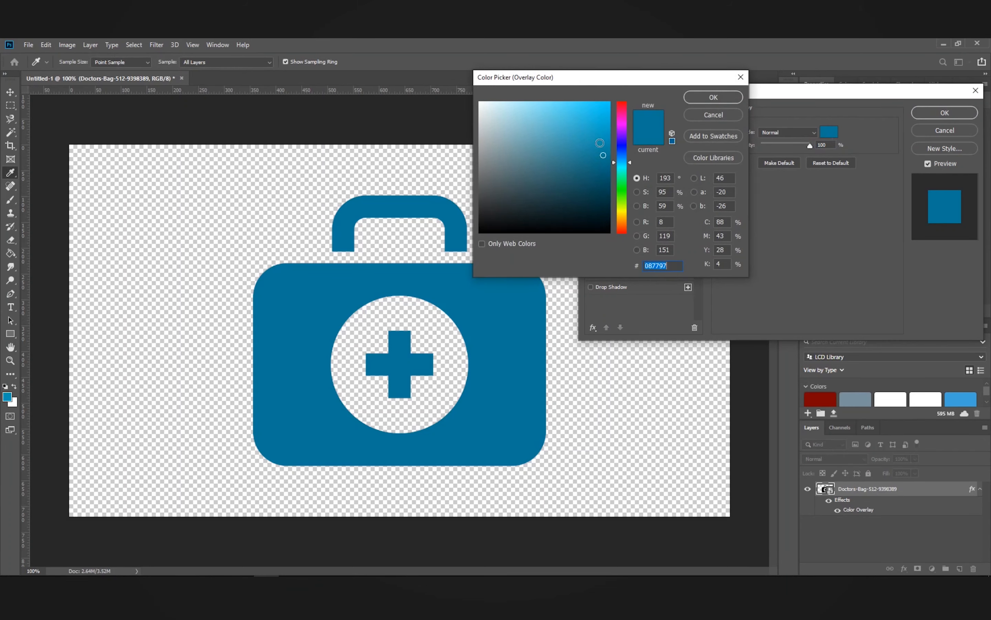
pyautogui.click(593, 147)
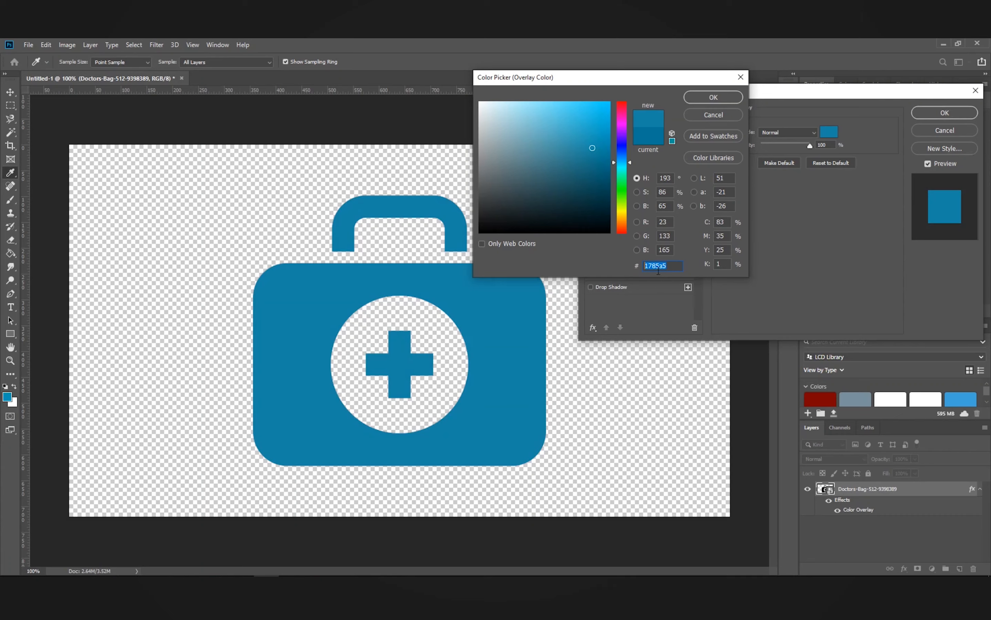
pyautogui.click(713, 97)
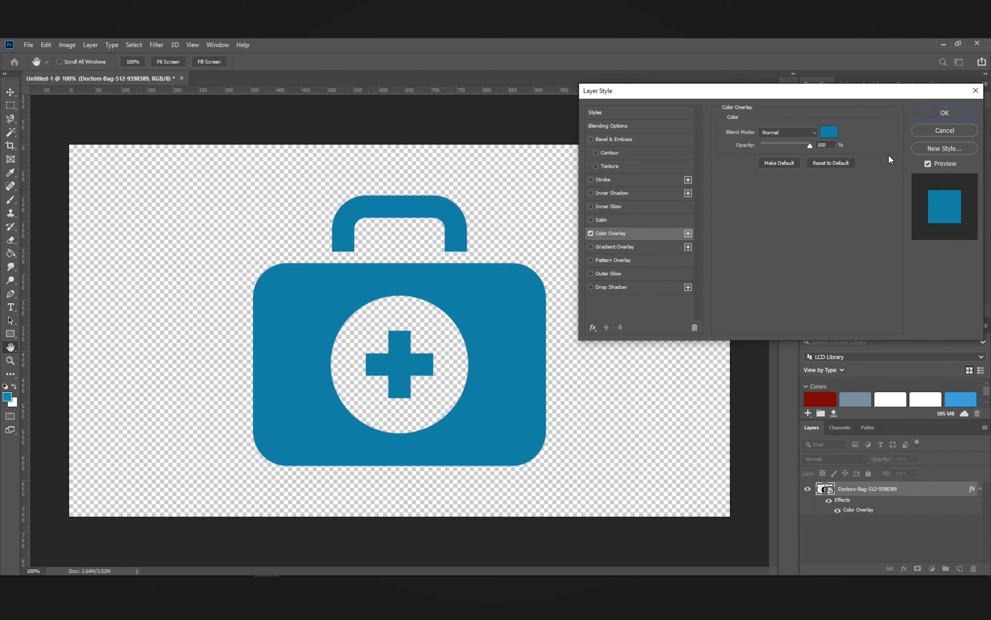
# Step: Confirm the Layer Style so the teal overlay stays applied to the bag icon
pyautogui.click(943, 112)
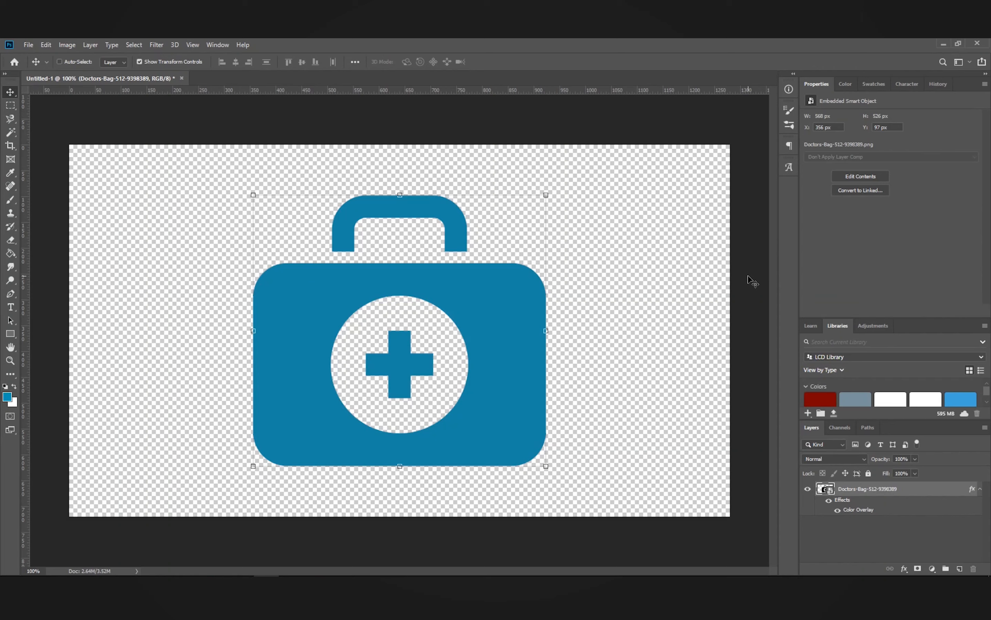
pyautogui.moveTo(754, 283)
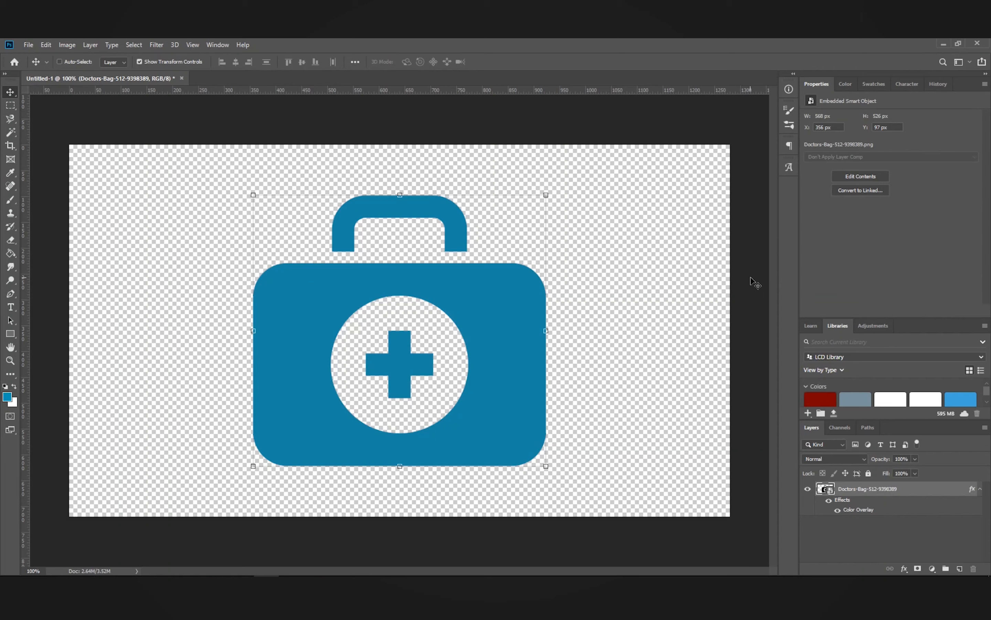
pyautogui.moveTo(754, 283)
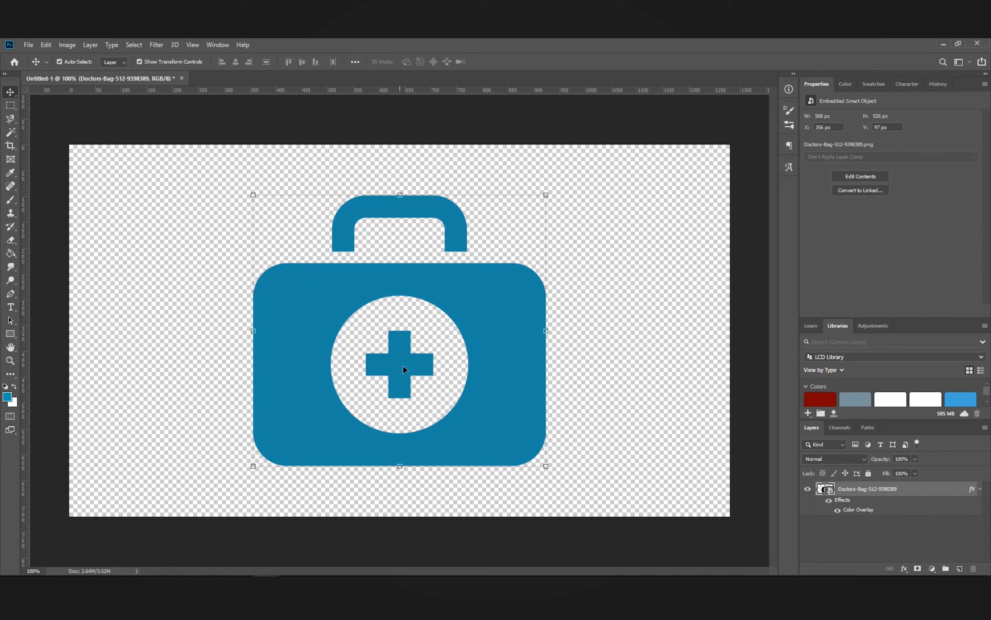
pyautogui.moveTo(474, 403)
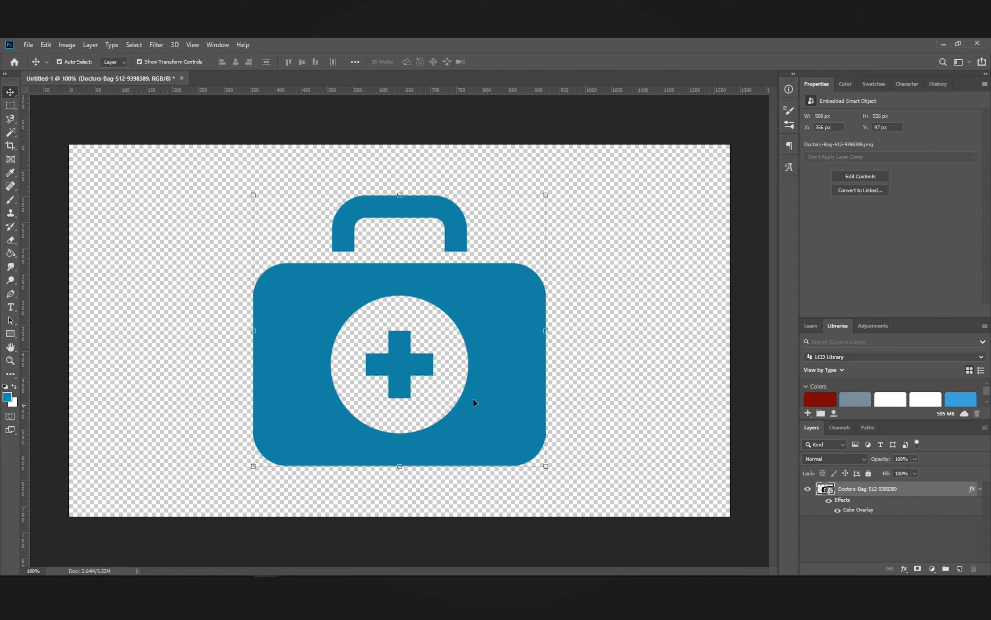
pyautogui.moveTo(637, 270)
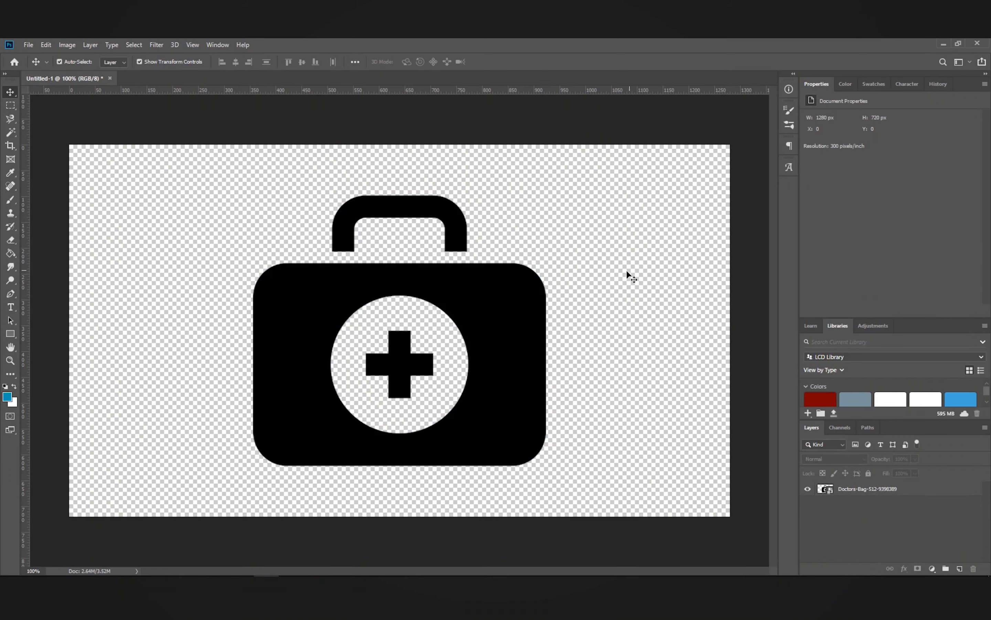
pyautogui.moveTo(544, 231)
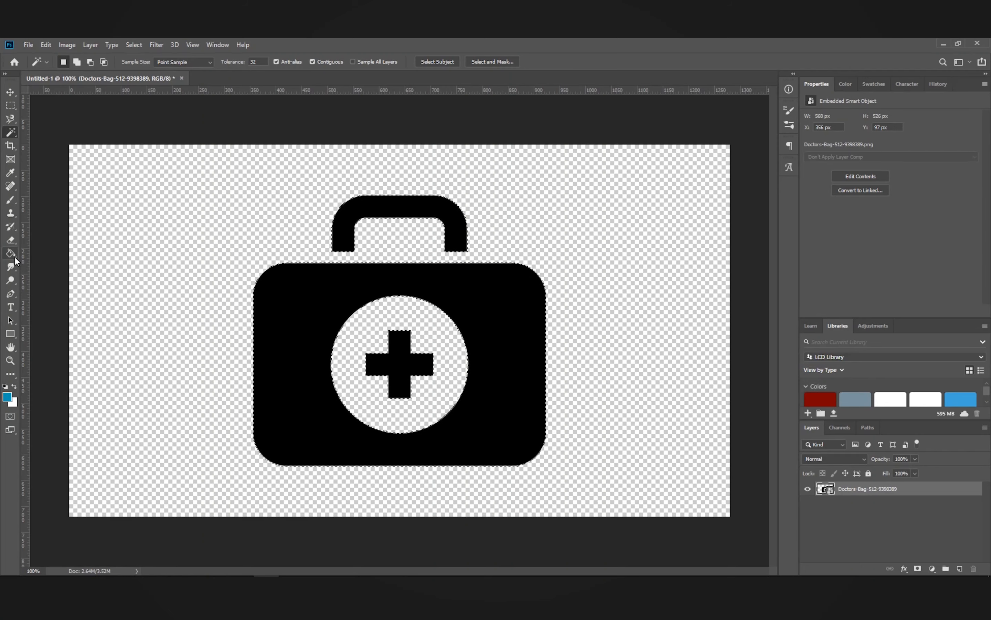
# Step: Switch to the Paint Bucket Tool to fill the selected bag shape with colour
pyautogui.click(11, 253)
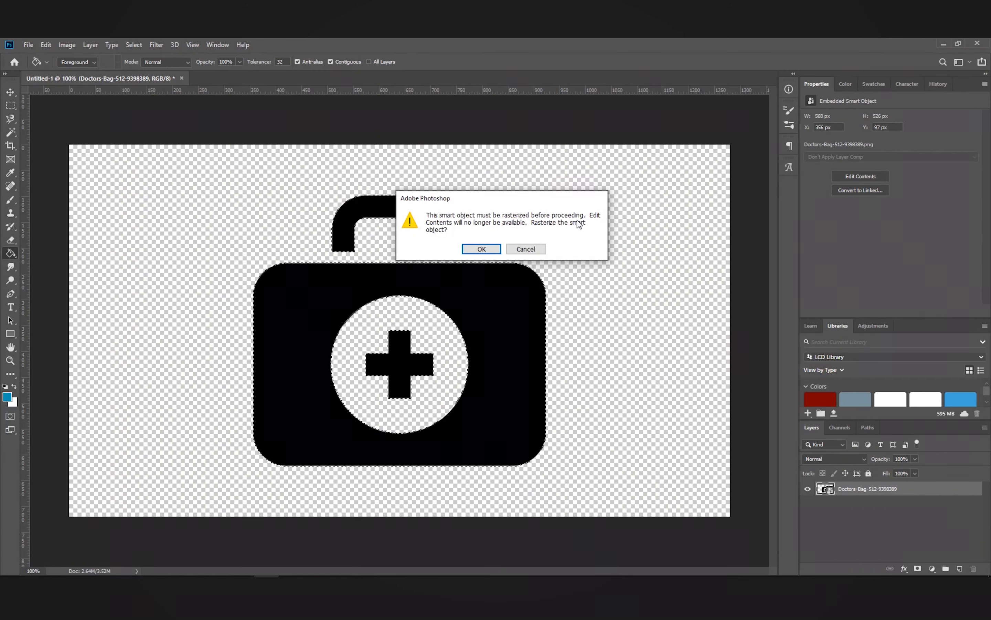
# Step: Accept rasterizing the smart object so the bag body and handle fill teal, cross left black
pyautogui.click(481, 248)
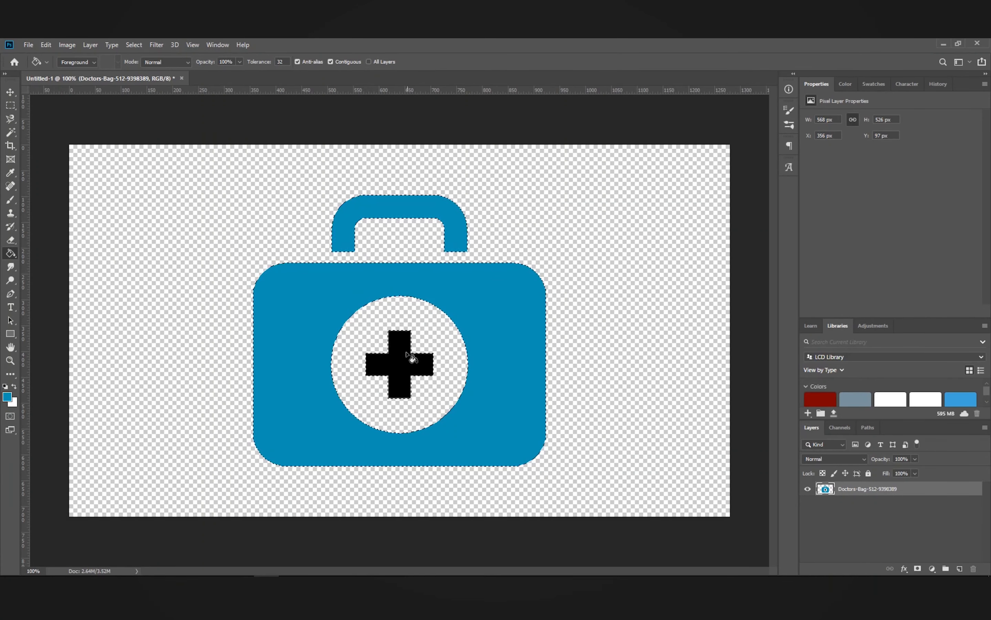
pyautogui.moveTo(500, 361)
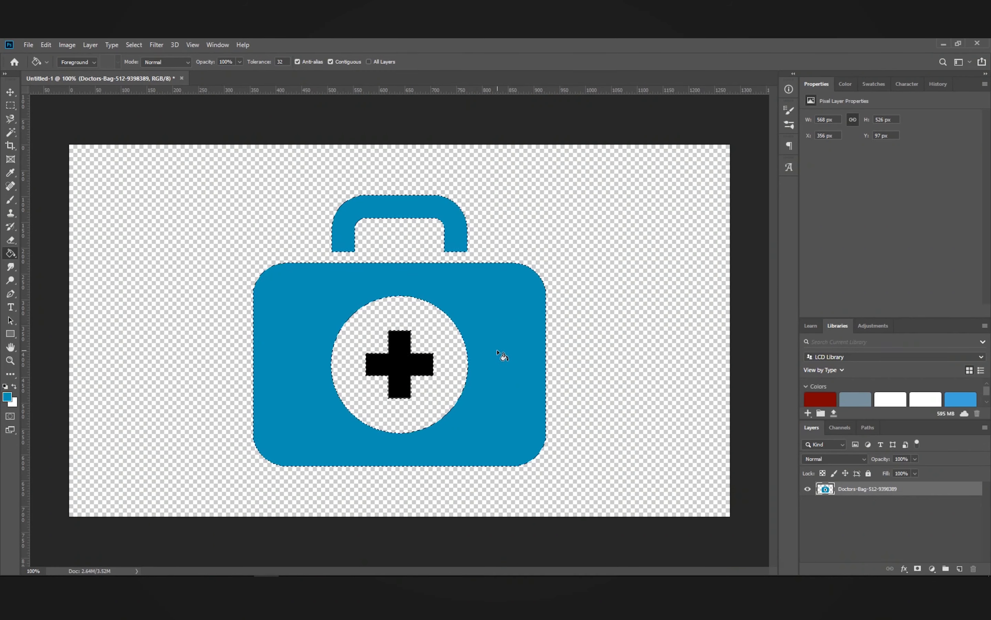
pyautogui.moveTo(506, 360)
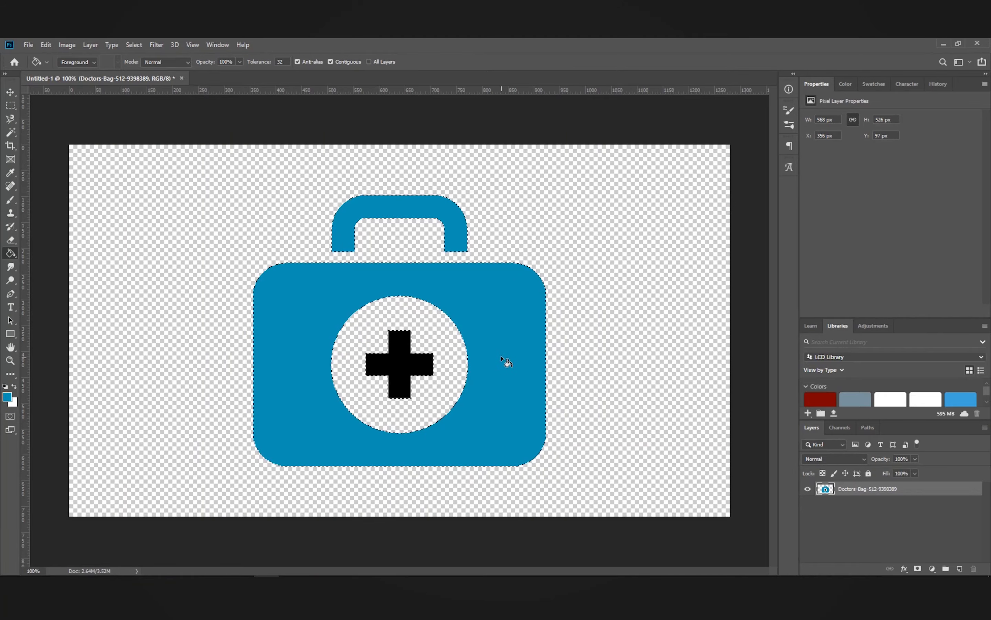